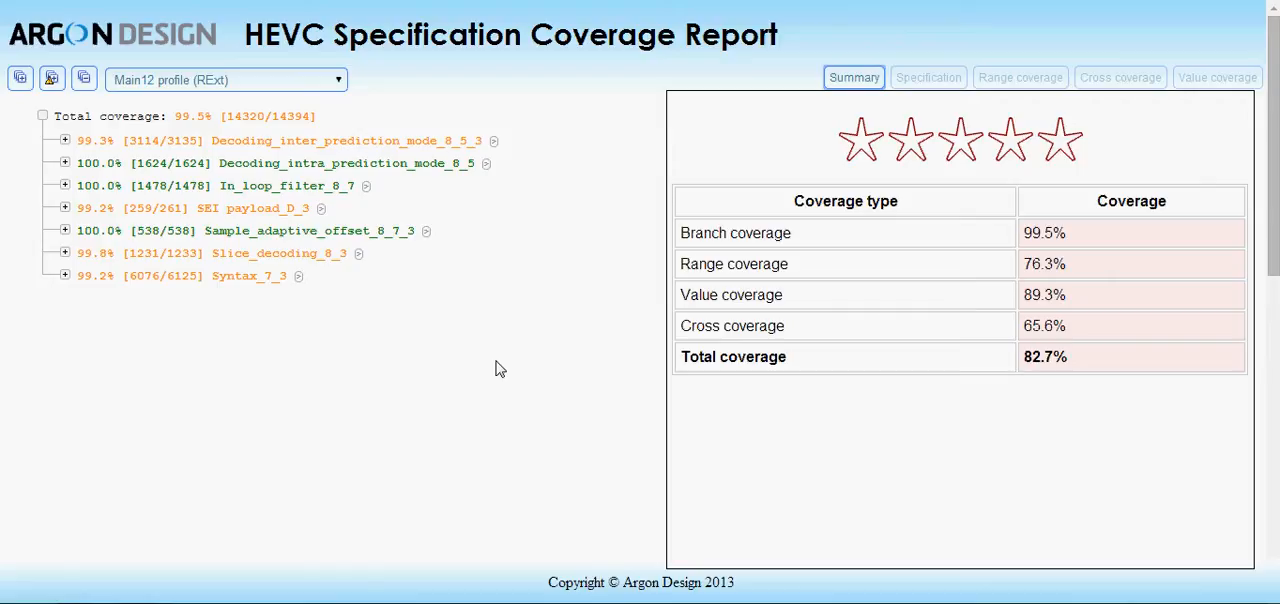
mouse_move(624, 370)
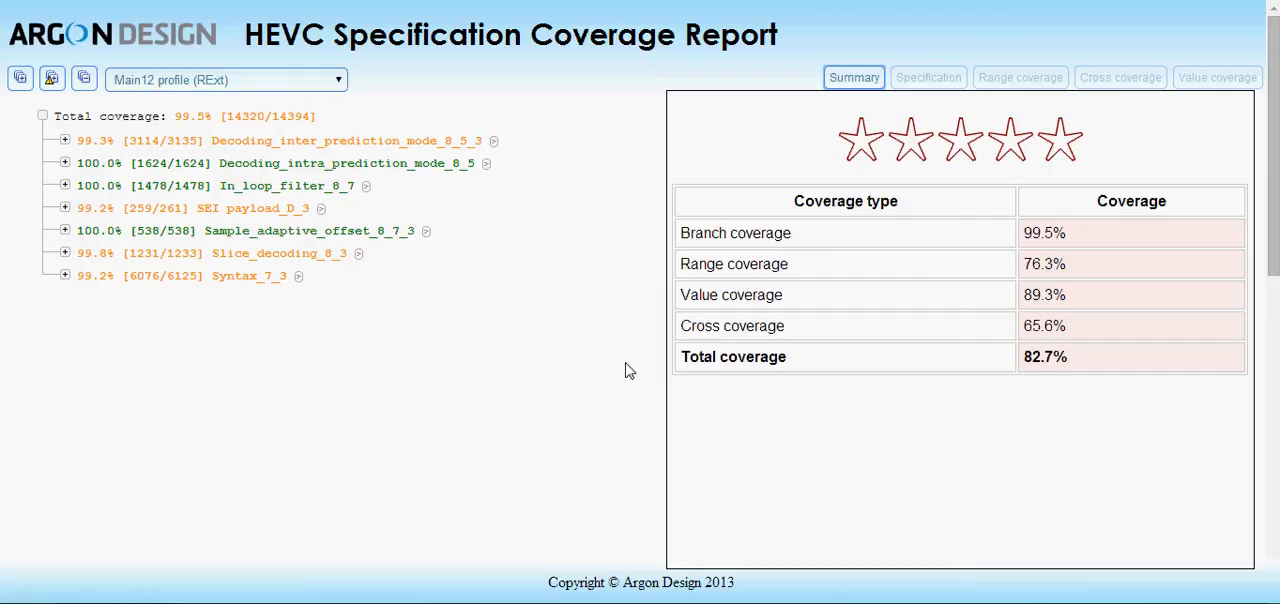
mouse_move(860, 112)
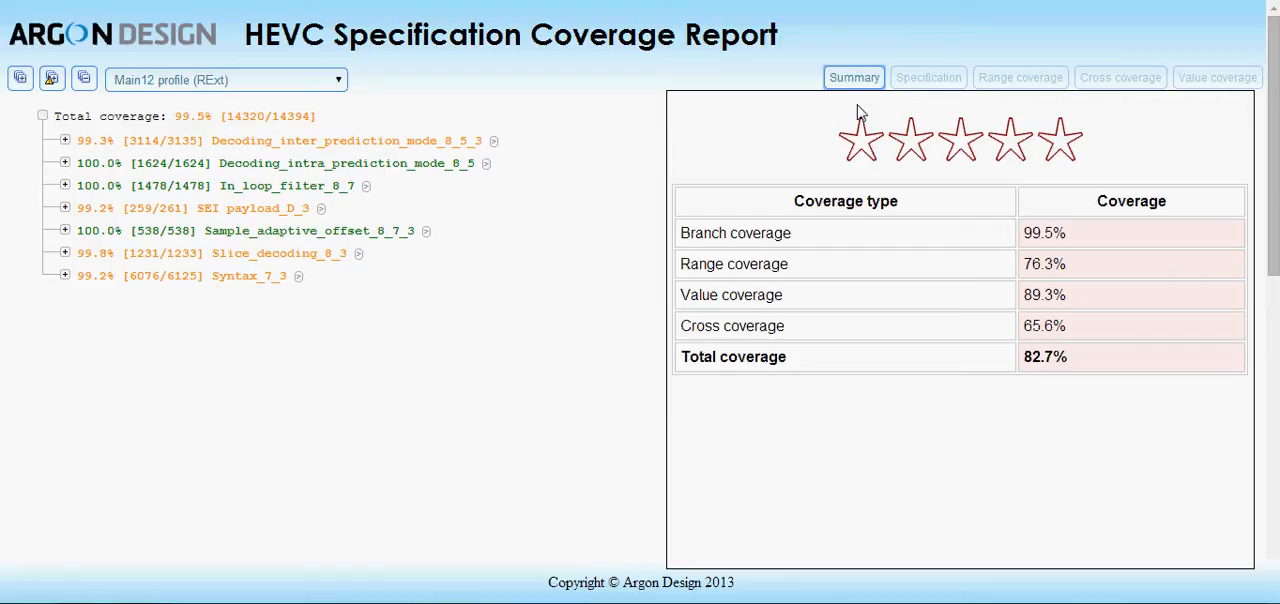
mouse_move(852, 288)
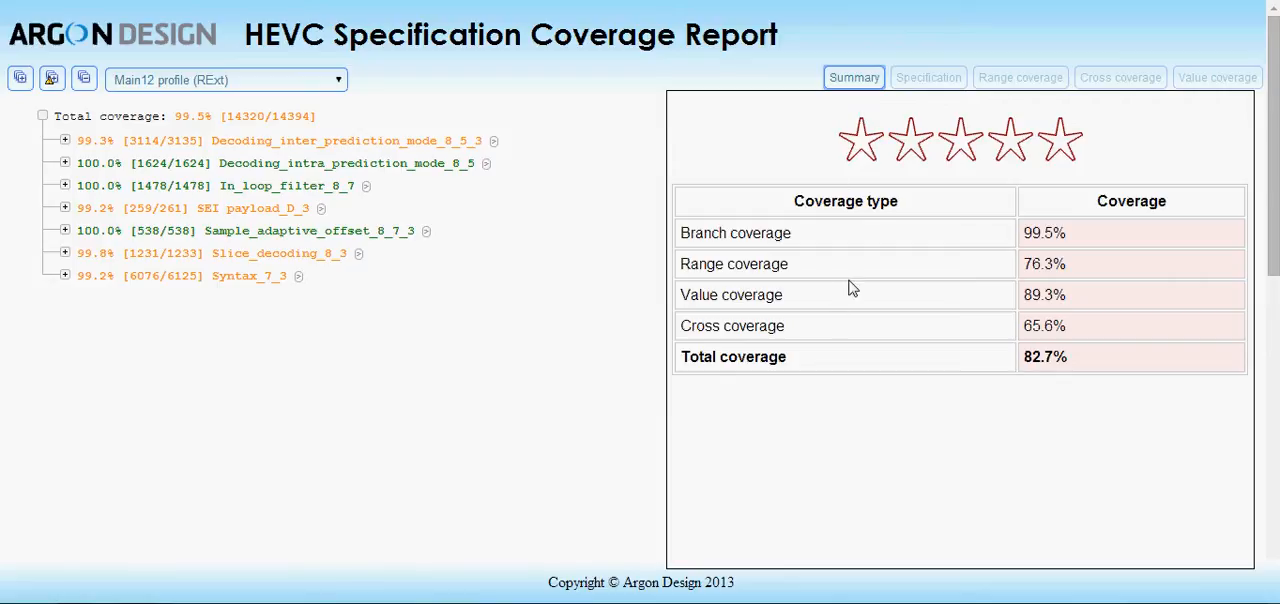
mouse_move(850, 280)
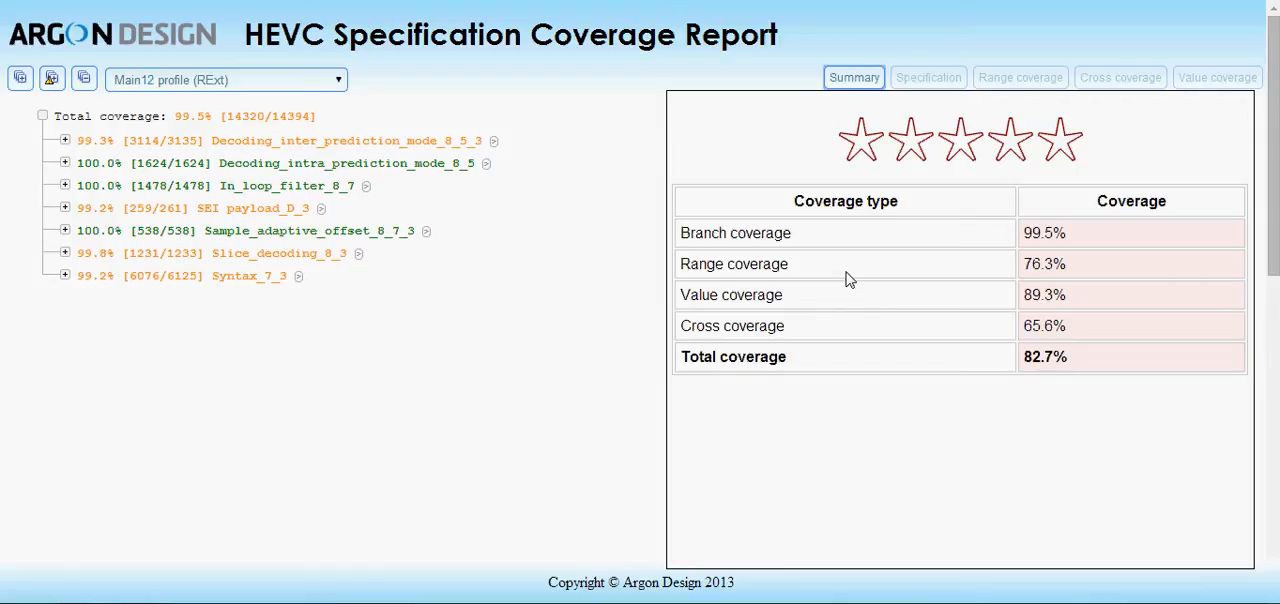
mouse_move(456, 212)
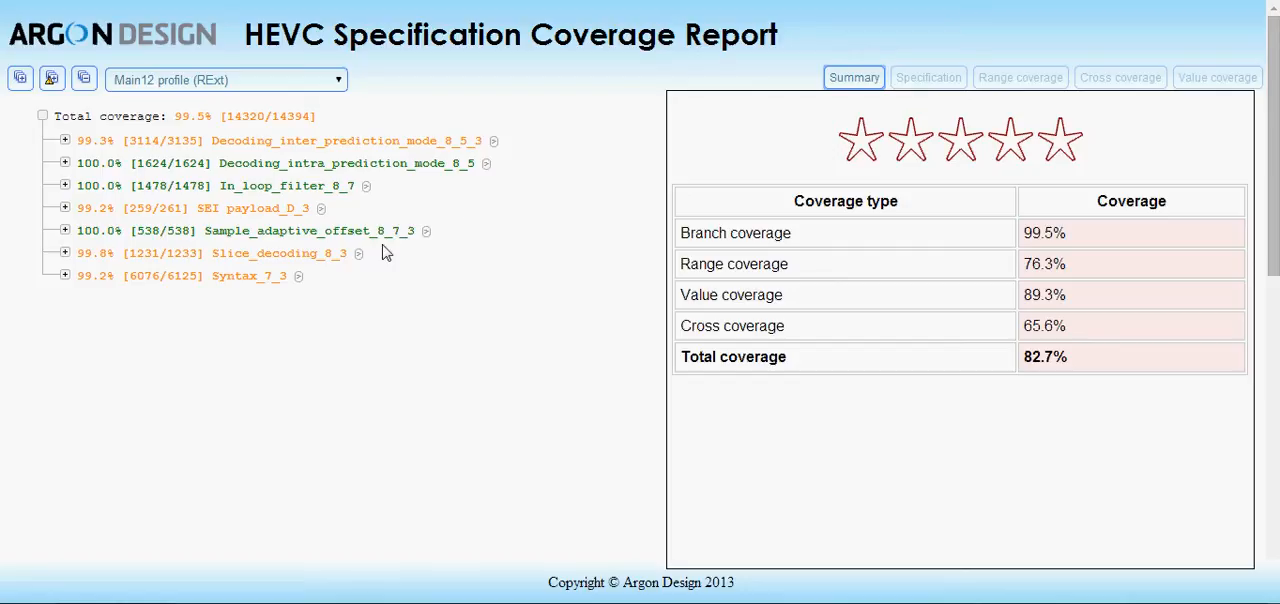
mouse_move(68, 284)
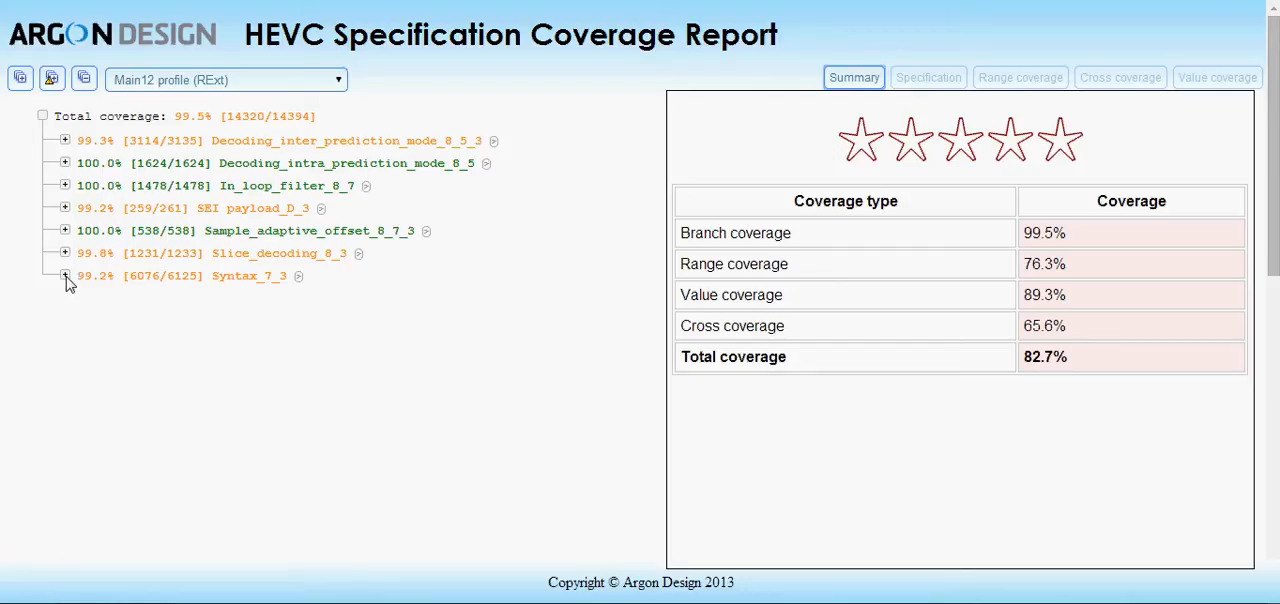
- Expand the Syntax_7_3 branch to list its arithmetic decoding and coding quadtree entries
click(64, 276)
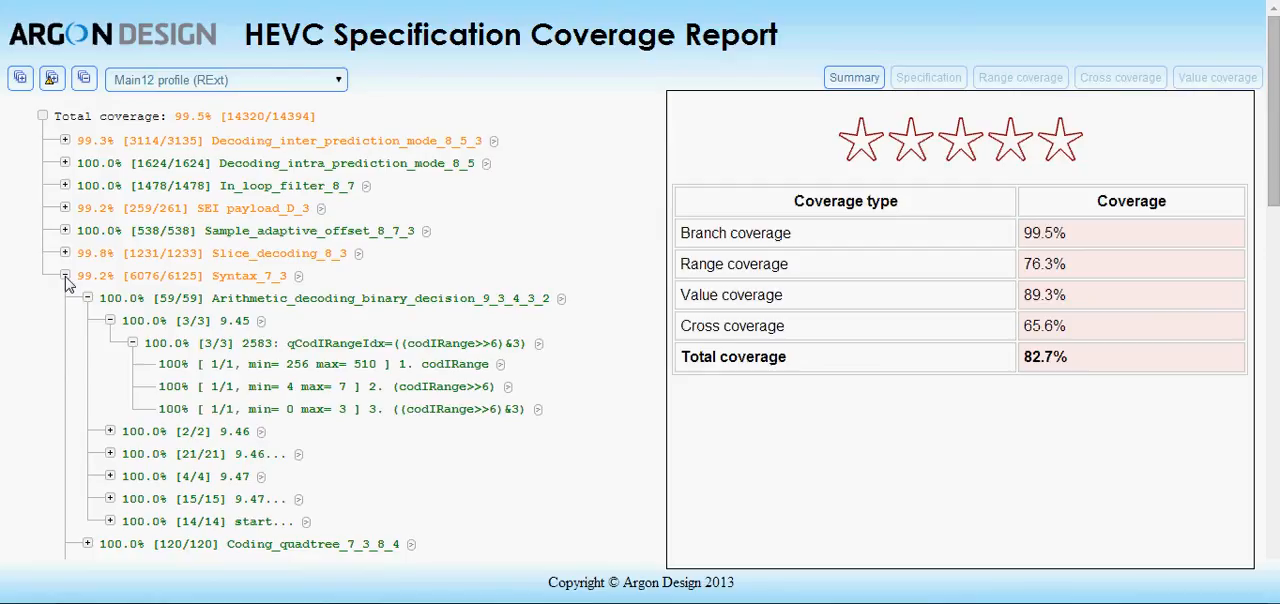
mouse_move(62, 372)
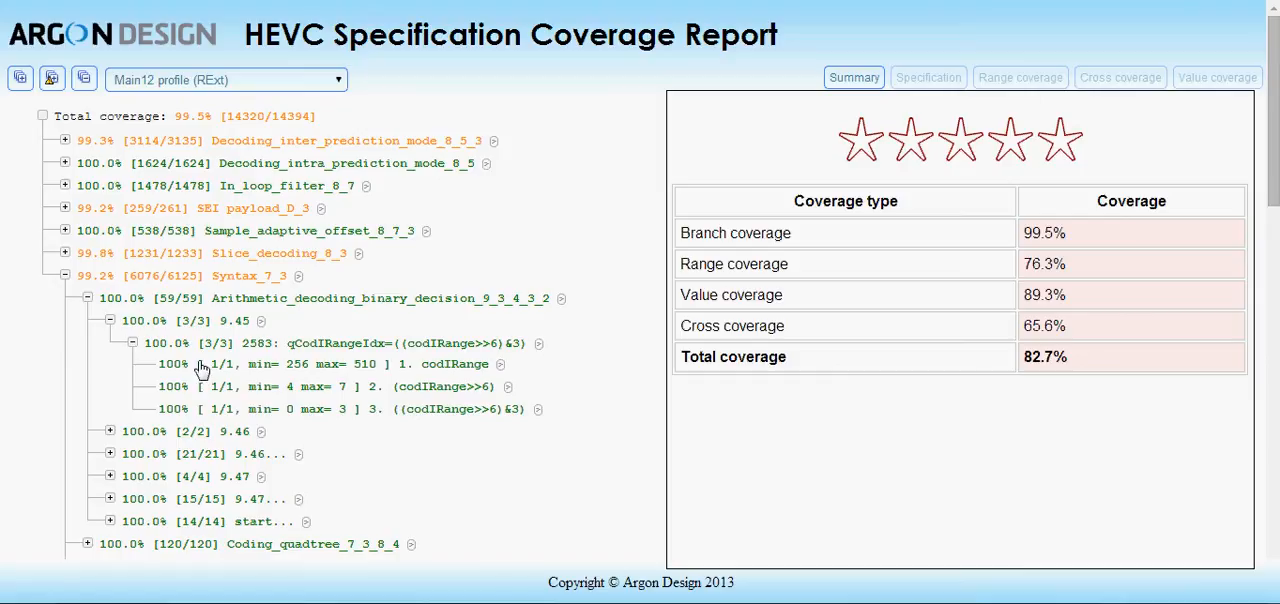
mouse_move(296, 376)
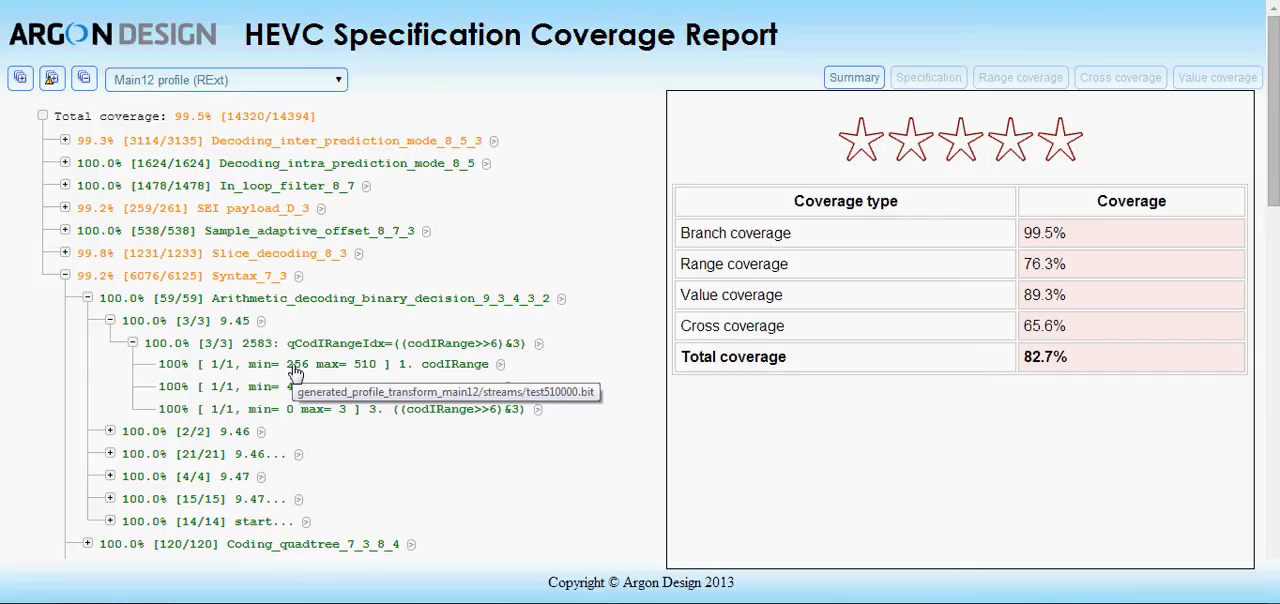
mouse_move(240, 328)
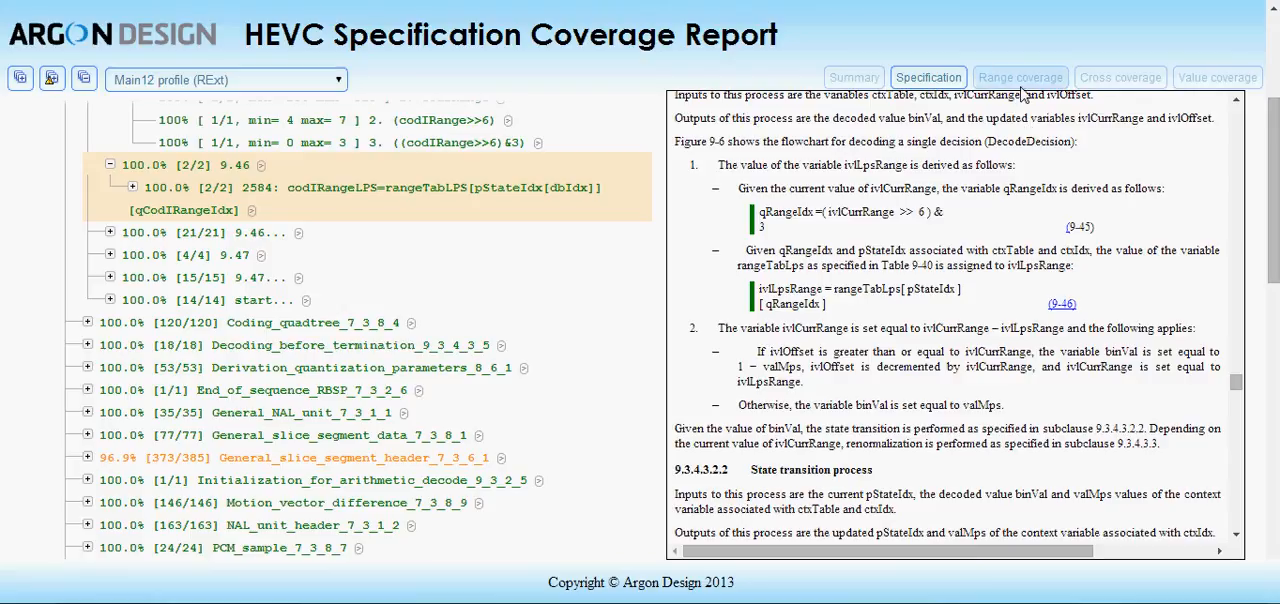
- Show the range coverage diagram of intra, inter and residual decoding stages
click(1020, 78)
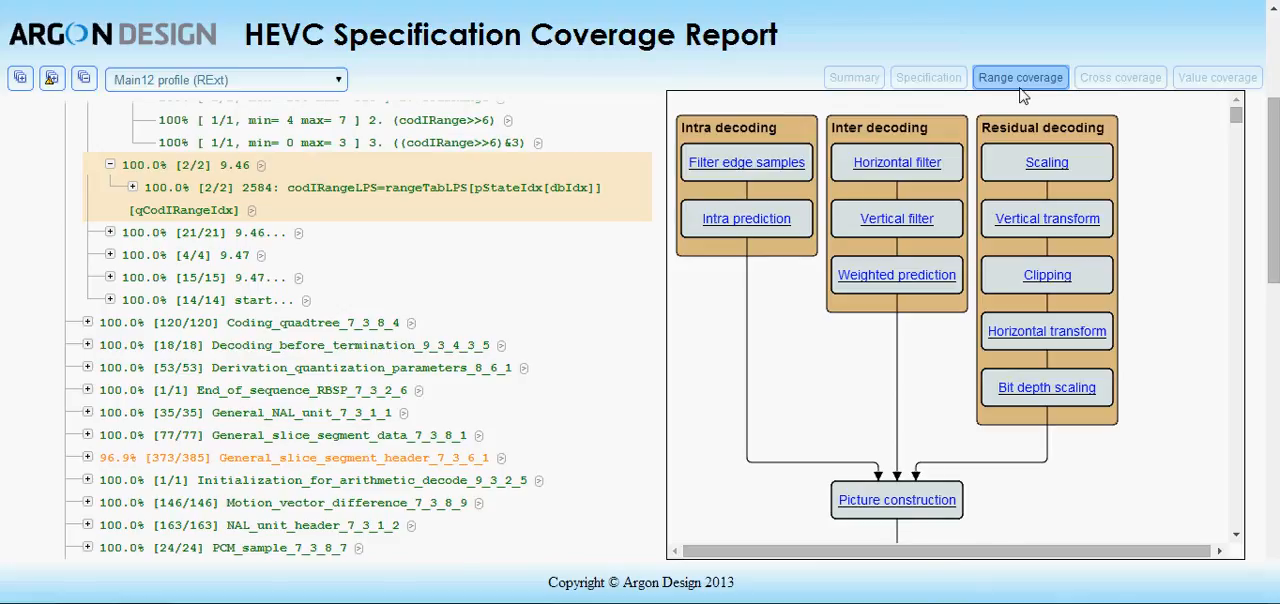
mouse_move(948, 208)
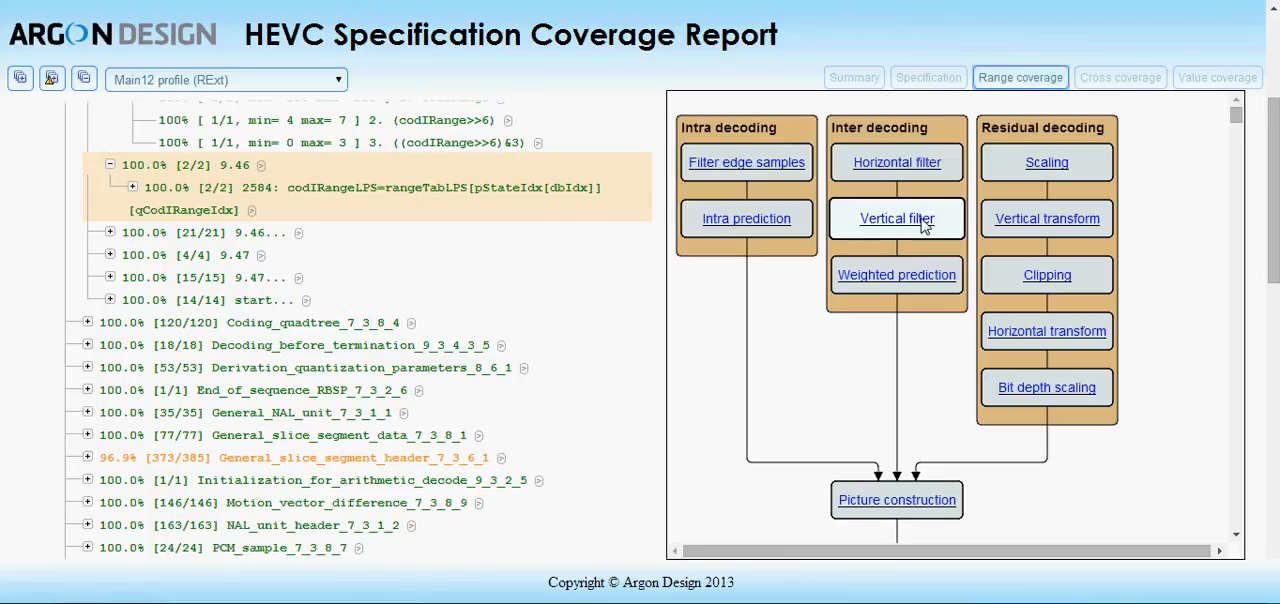
- Look up the Vertical filter ranges and show equation 8-204 in the specification text
click(896, 220)
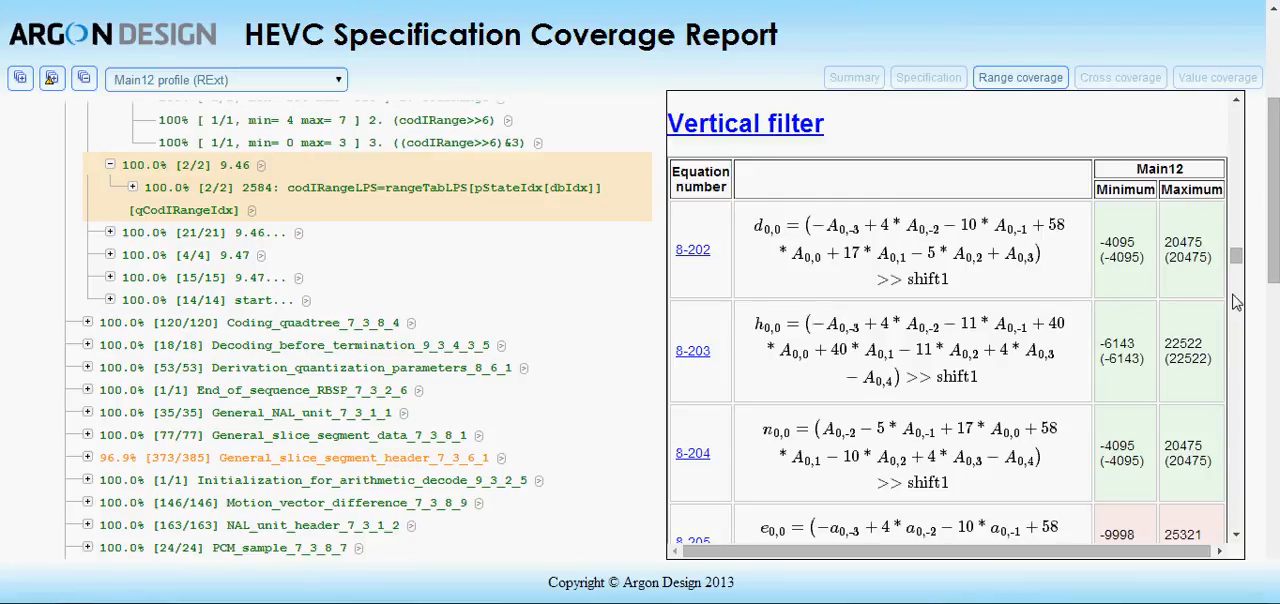
scroll(down, 3)
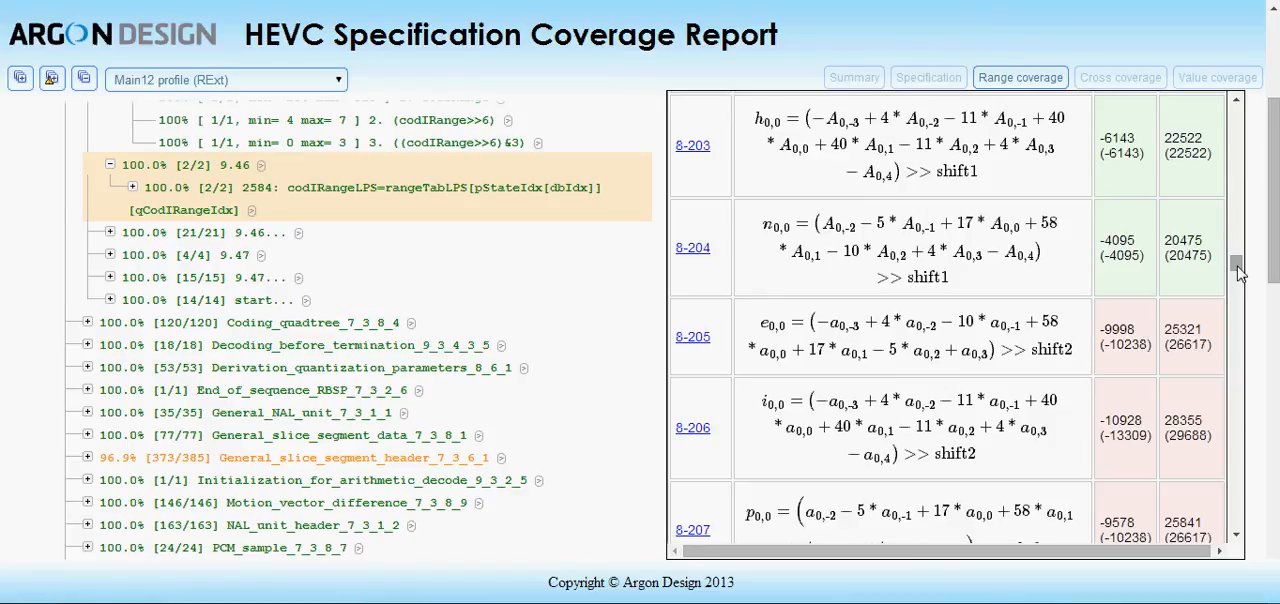
mouse_move(1188, 256)
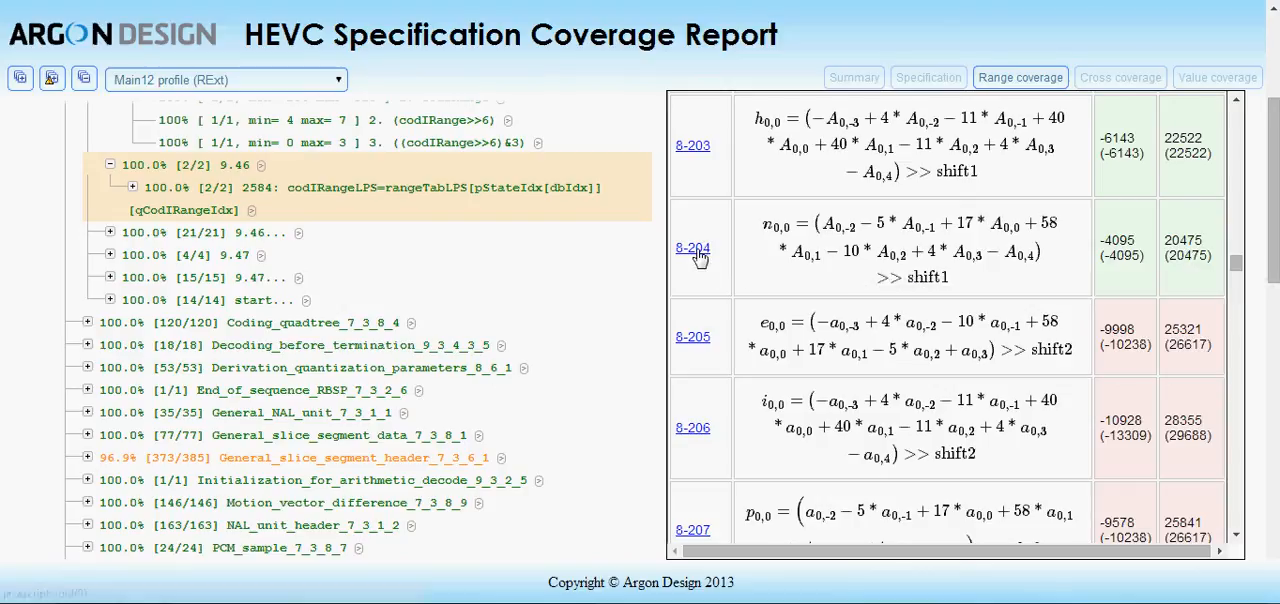
click(692, 248)
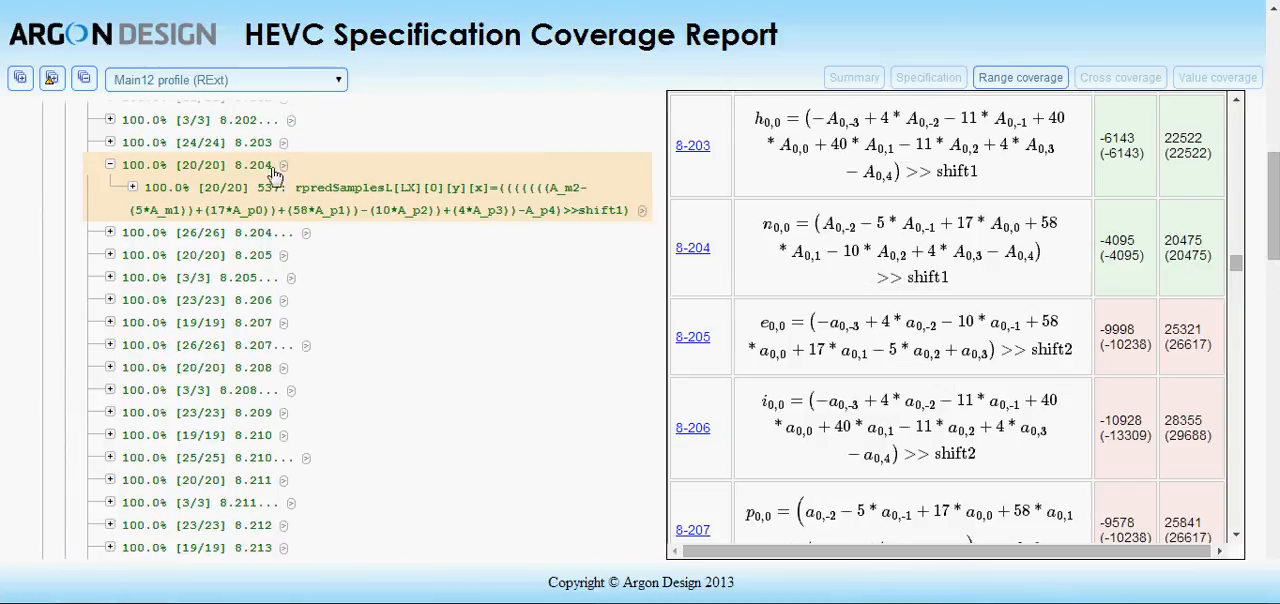
click(928, 78)
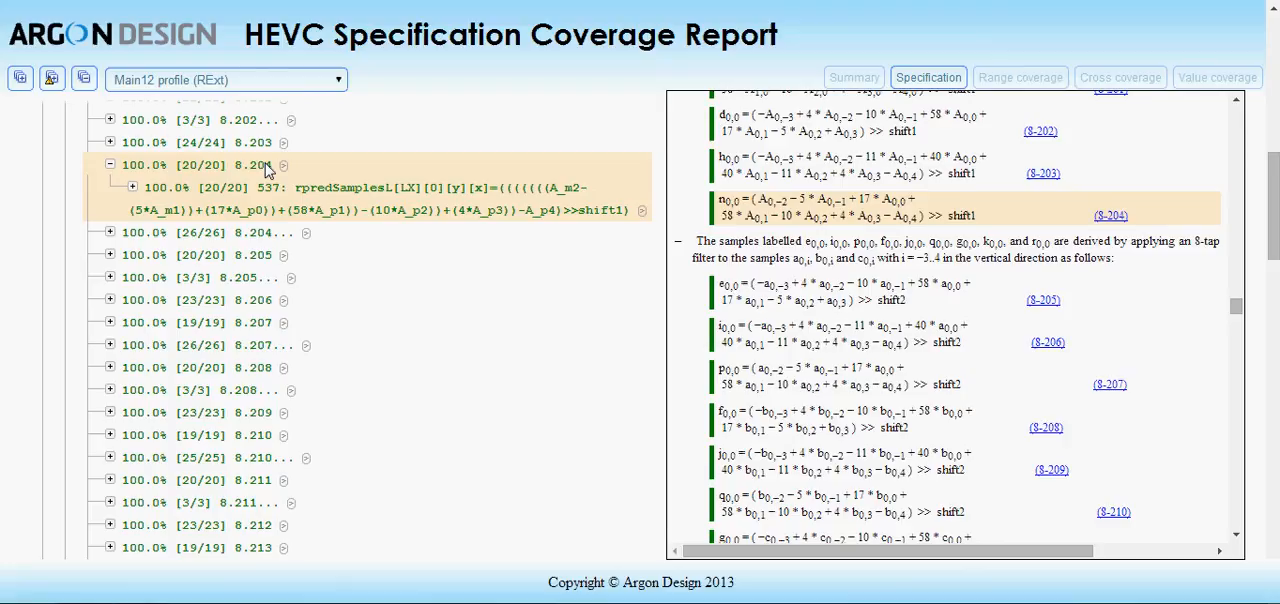
mouse_move(696, 64)
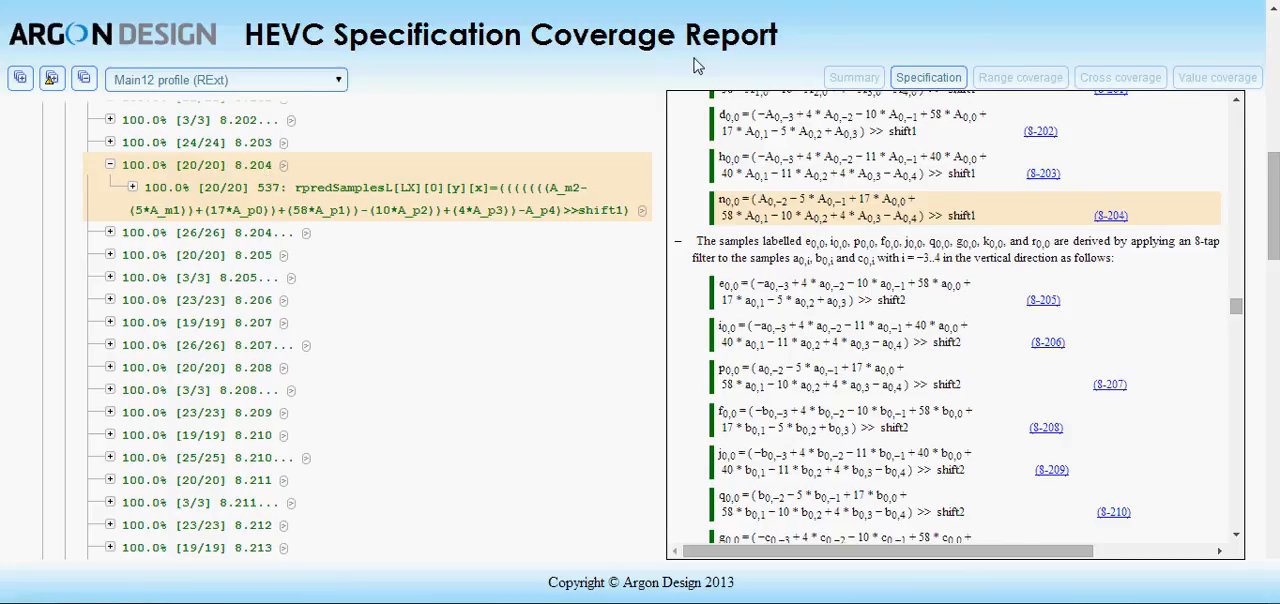
- Show value coverage for VALUE_ABS_MVD_MINUS2, then move on to the cross coverage results
click(1216, 78)
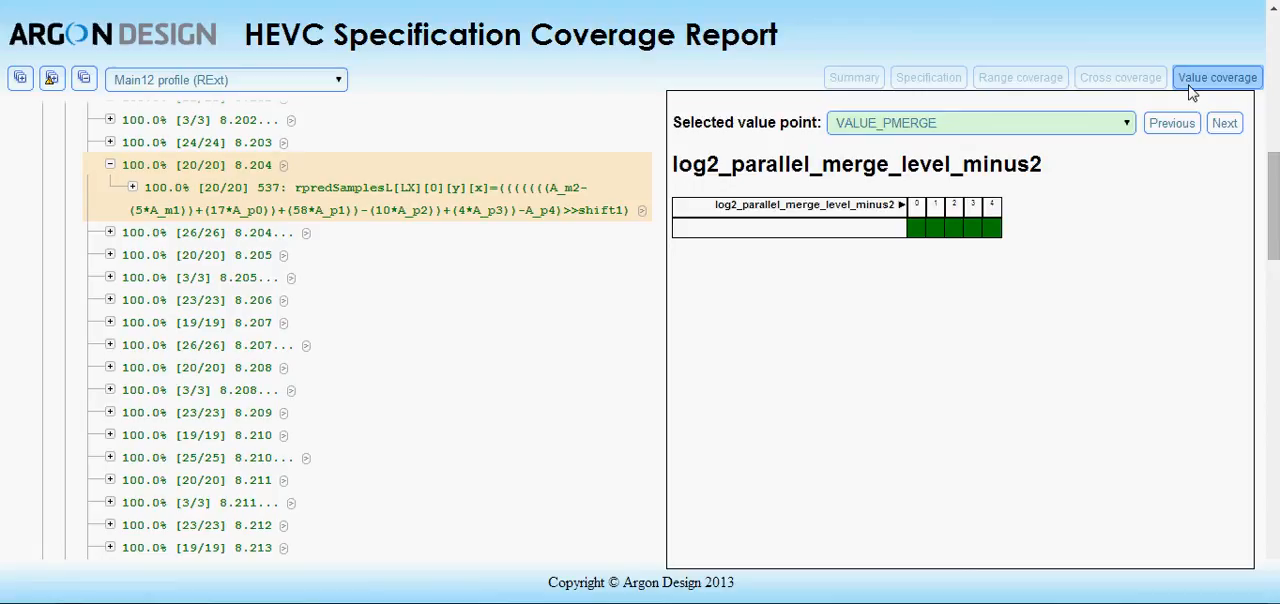
mouse_move(1106, 118)
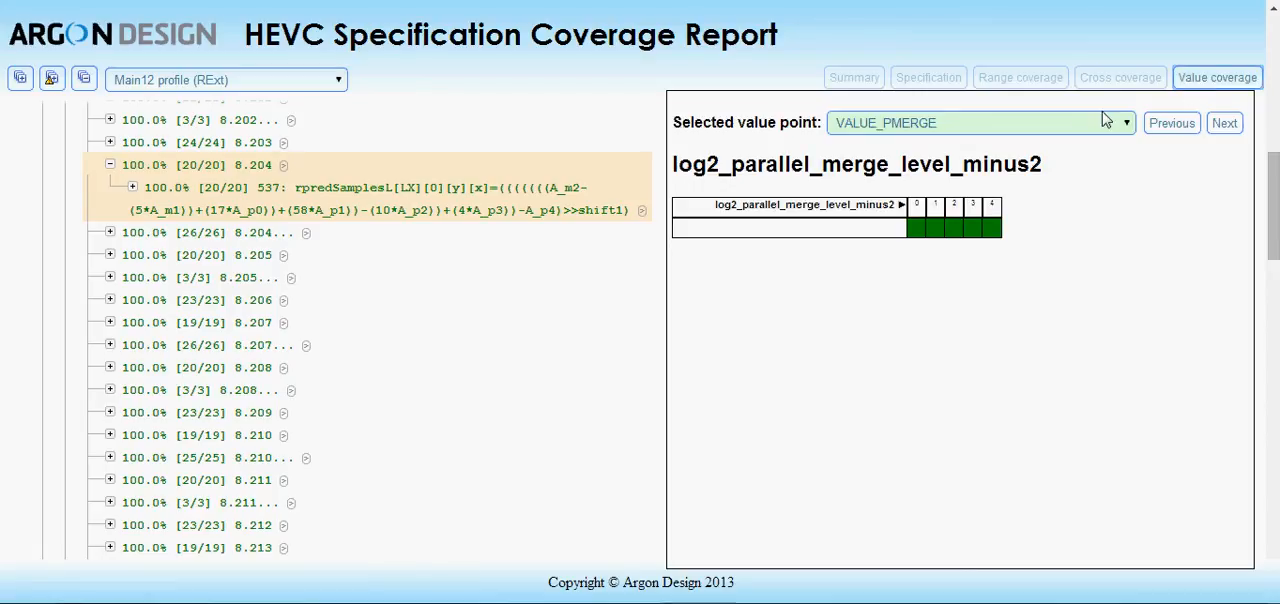
click(1124, 122)
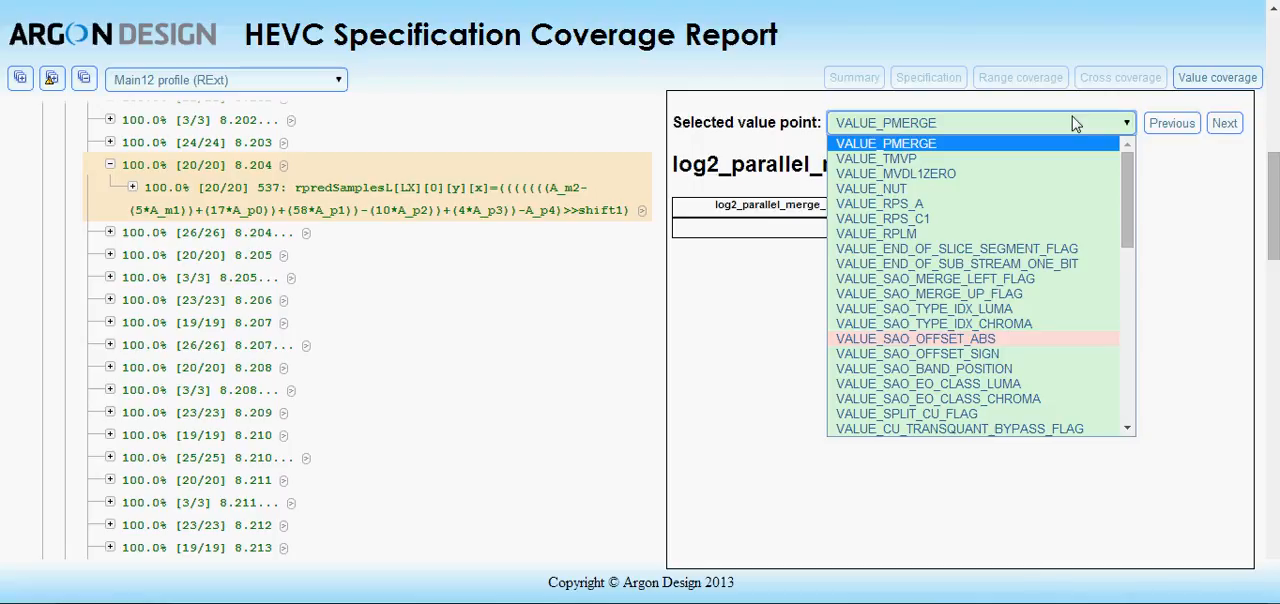
scroll(down, 3)
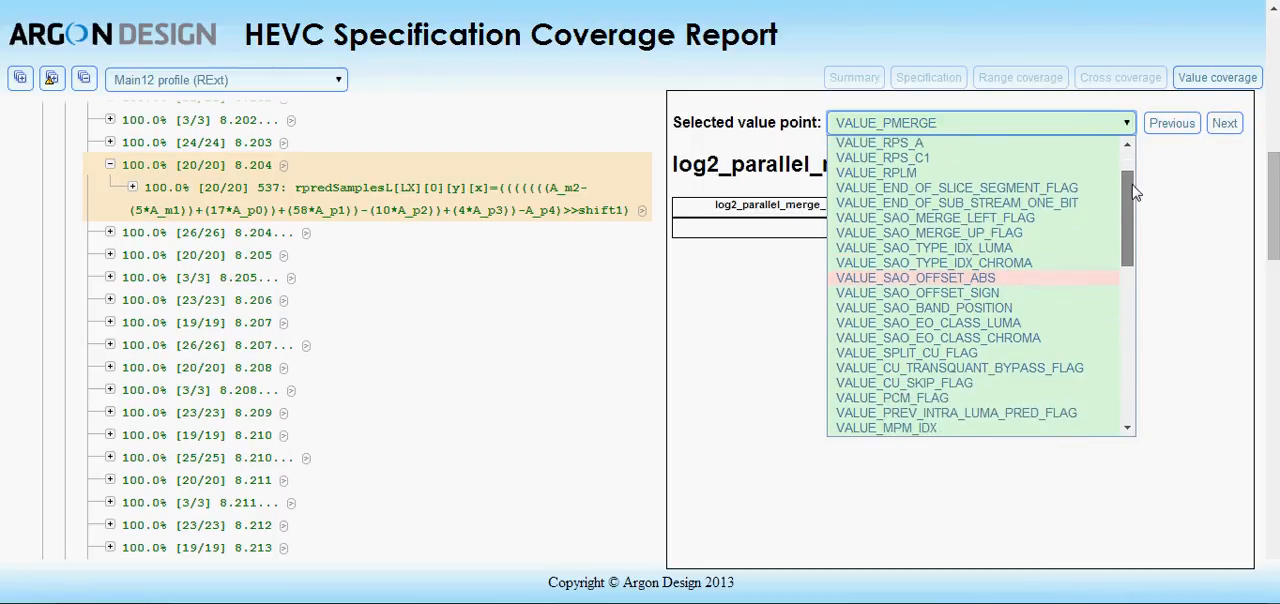
scroll(down, 3)
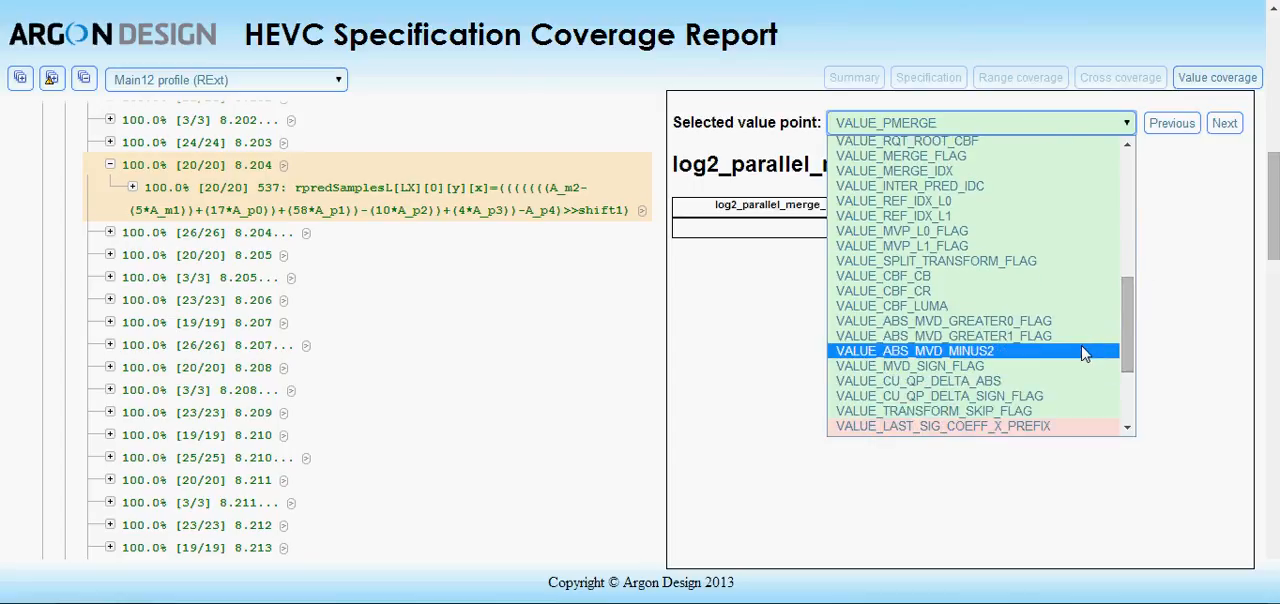
click(912, 350)
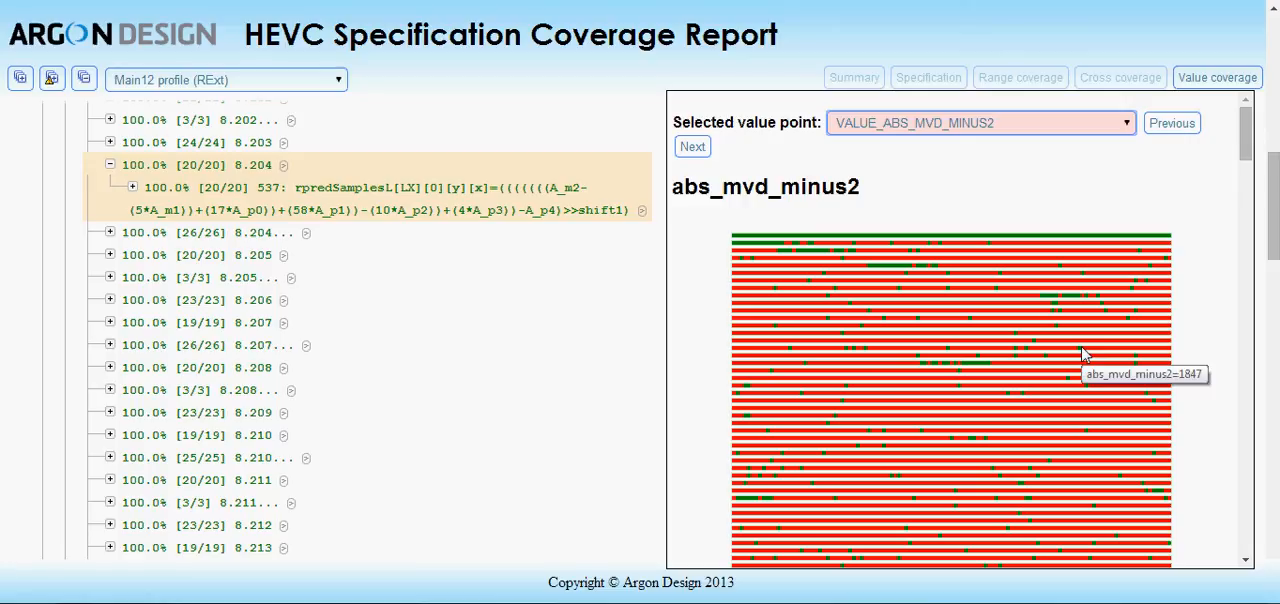
mouse_move(1088, 310)
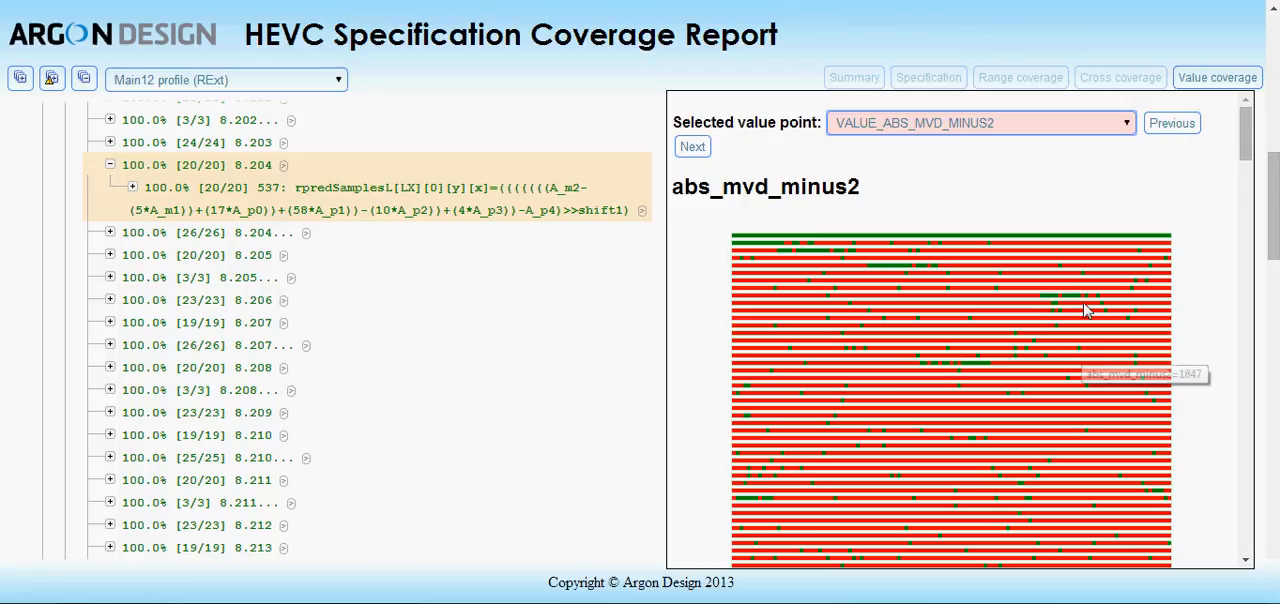
click(1120, 78)
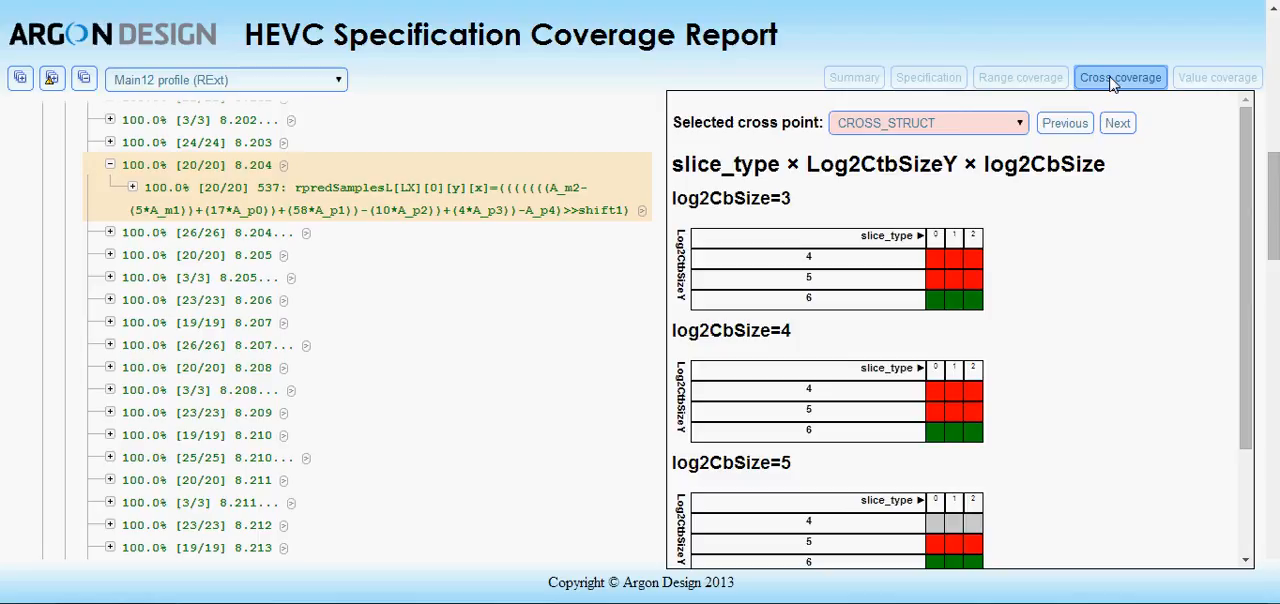
mouse_move(1040, 114)
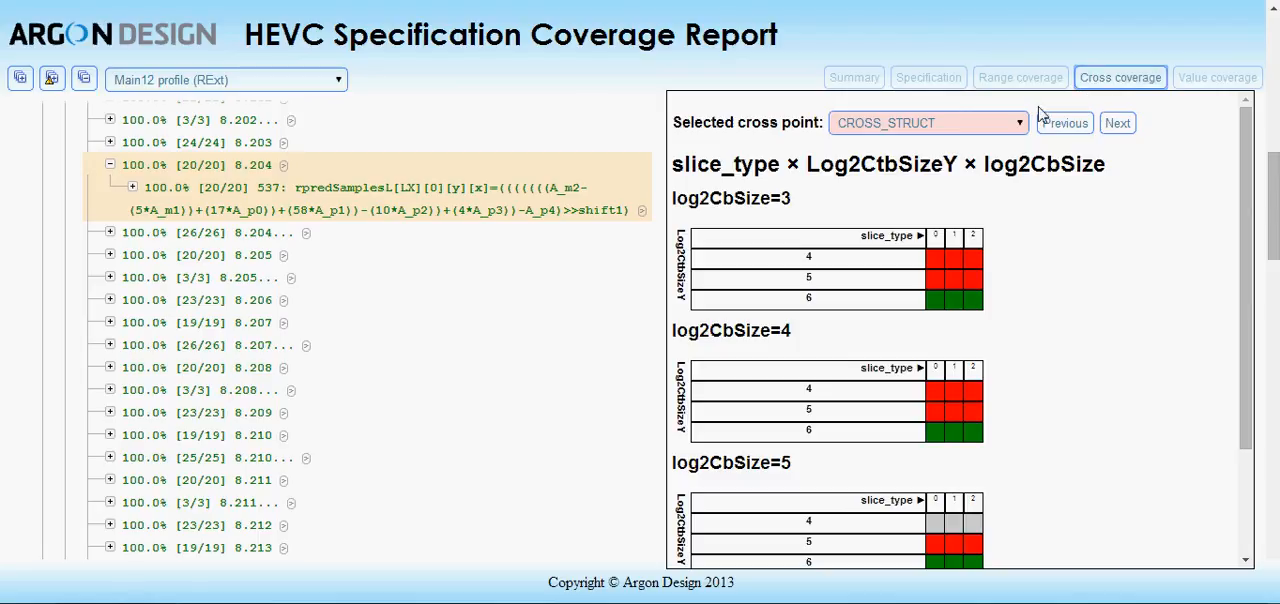
- View the CROSS_CABAC_STATE cross-point grids, then return to the 82.7% coverage summary
click(1018, 122)
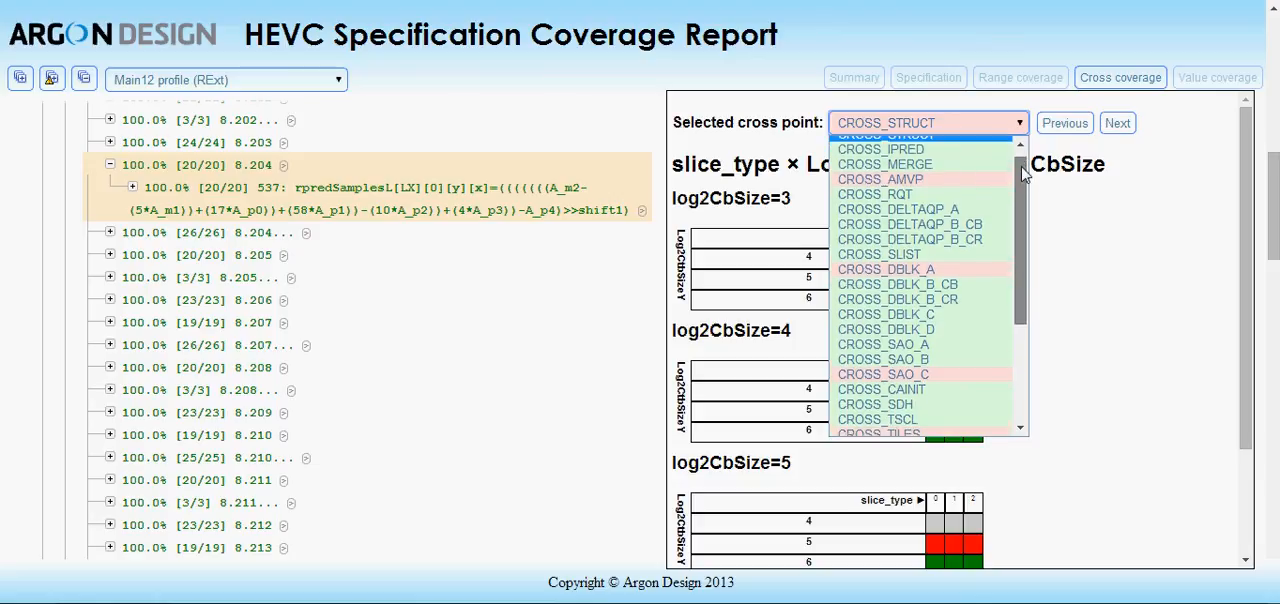
scroll(down, 3)
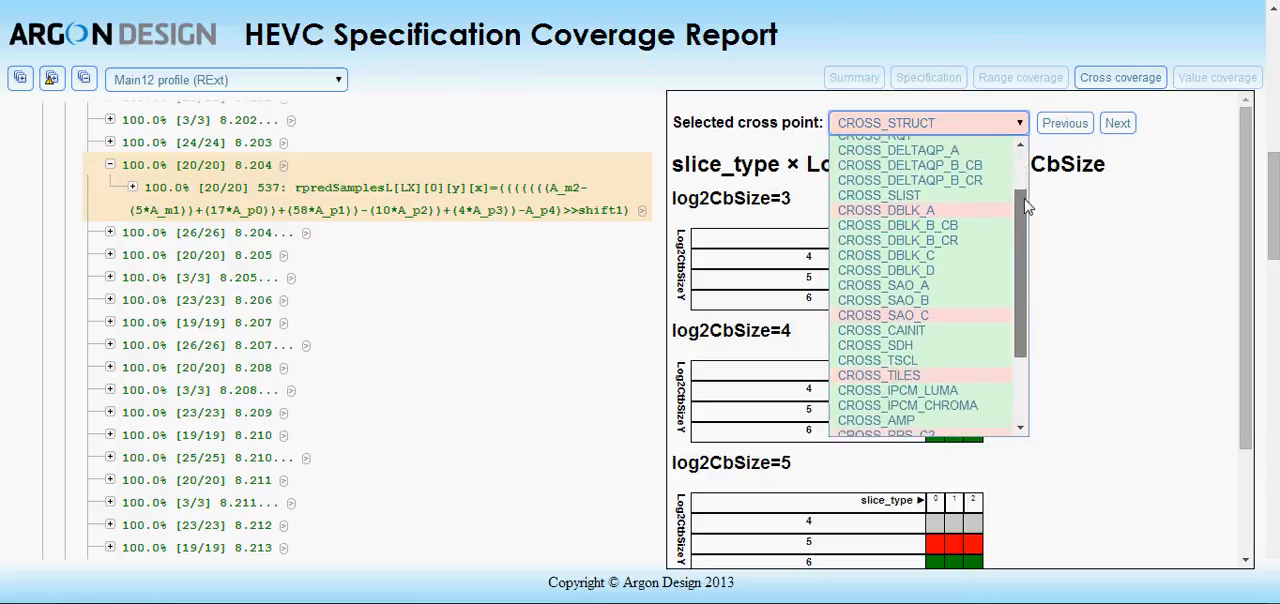
scroll(down, 3)
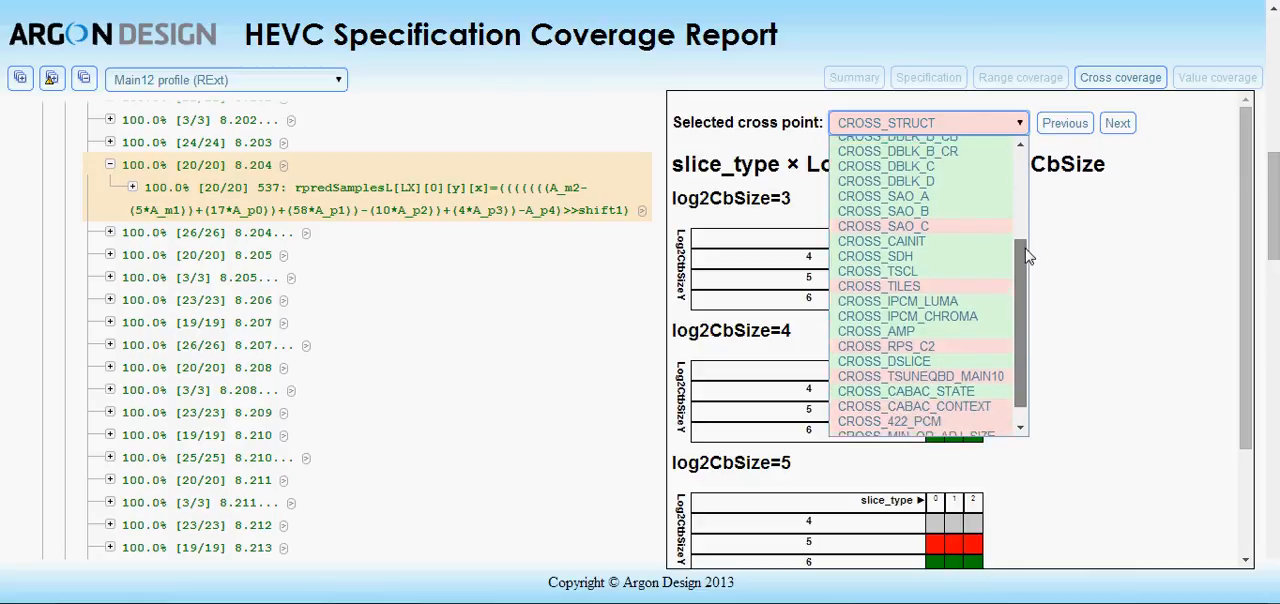
scroll(down, 3)
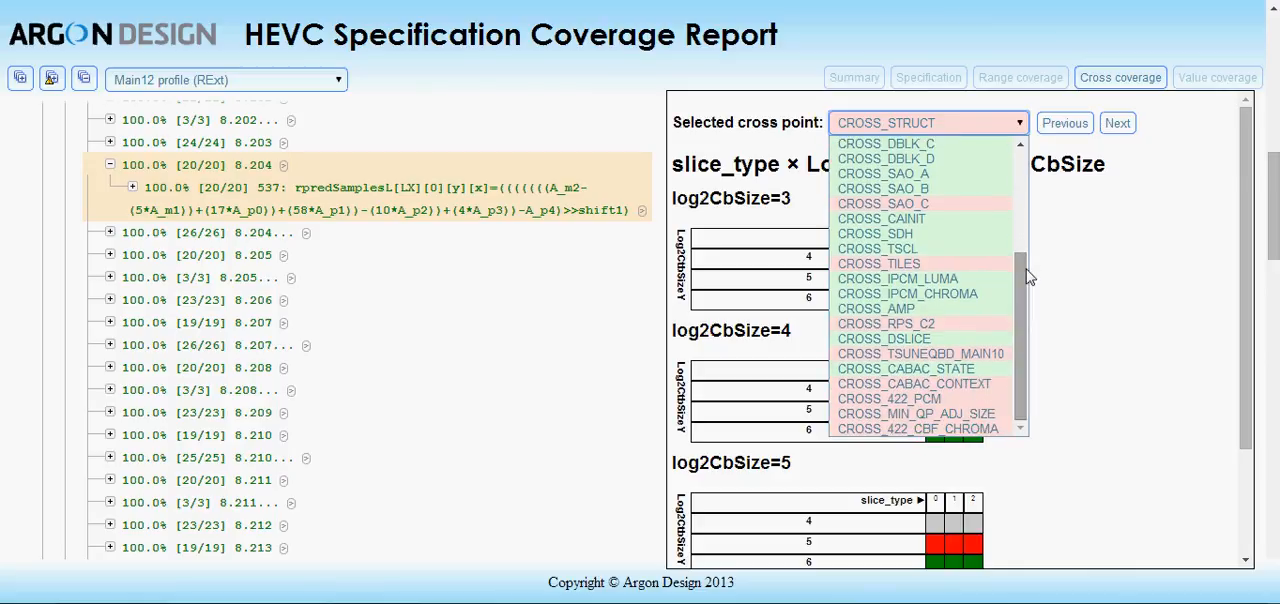
mouse_move(920, 352)
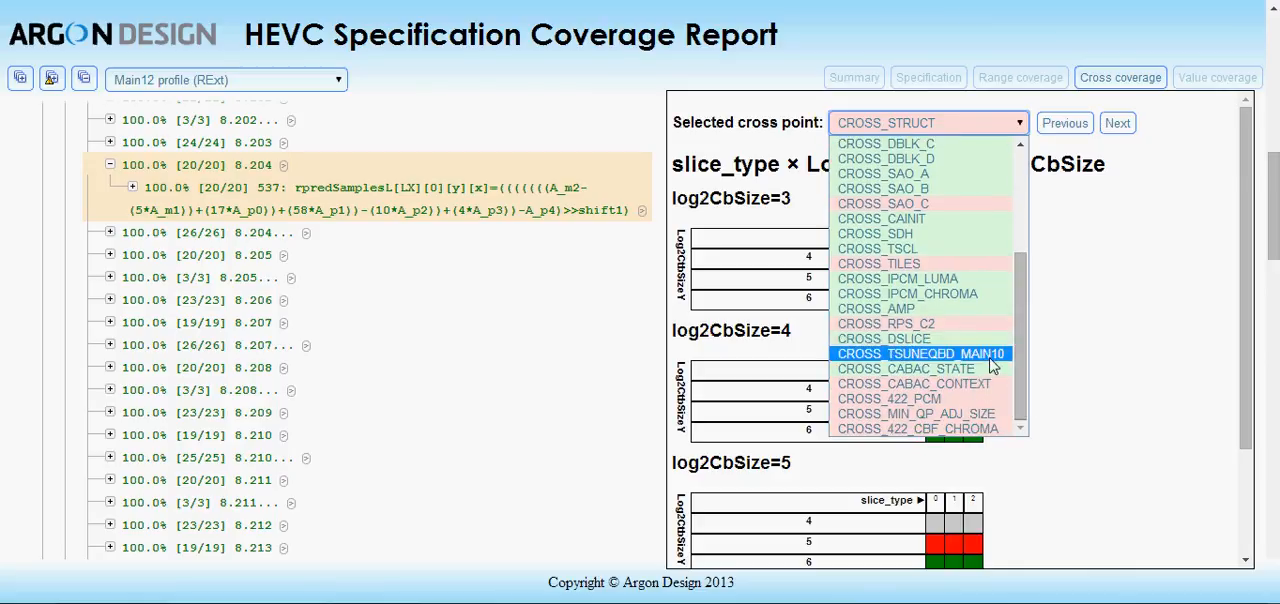
click(906, 368)
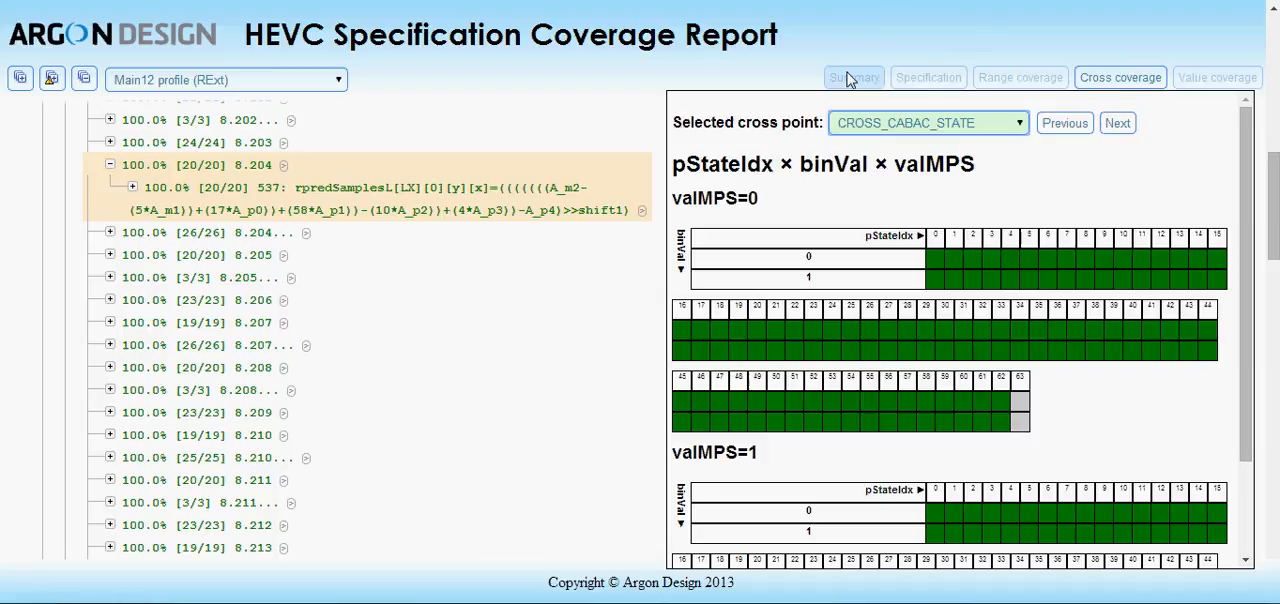
click(854, 78)
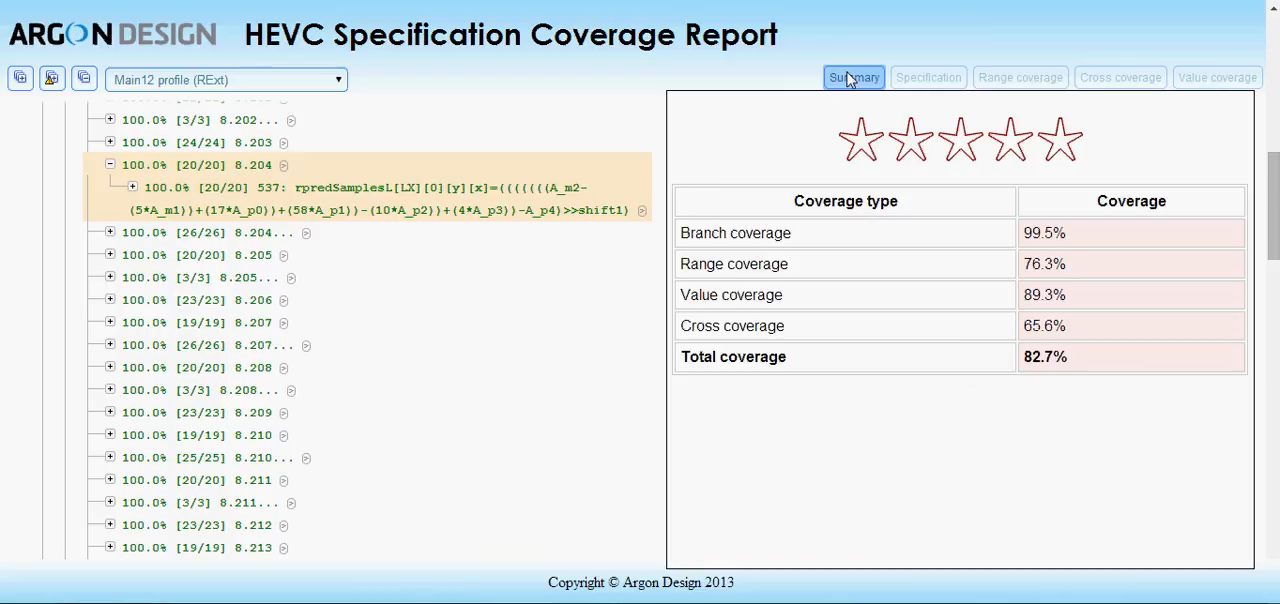
mouse_move(760, 80)
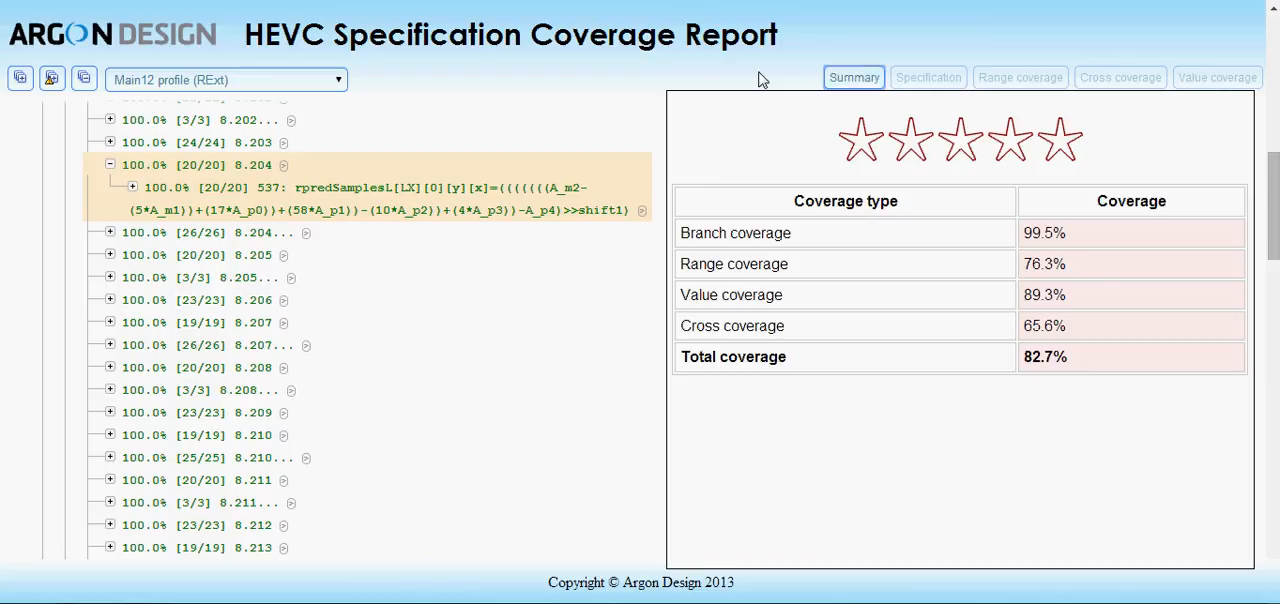
- Expand the profile list offering Main, Main10, 4:2:2, 4:4:4 and all-cases options
click(336, 80)
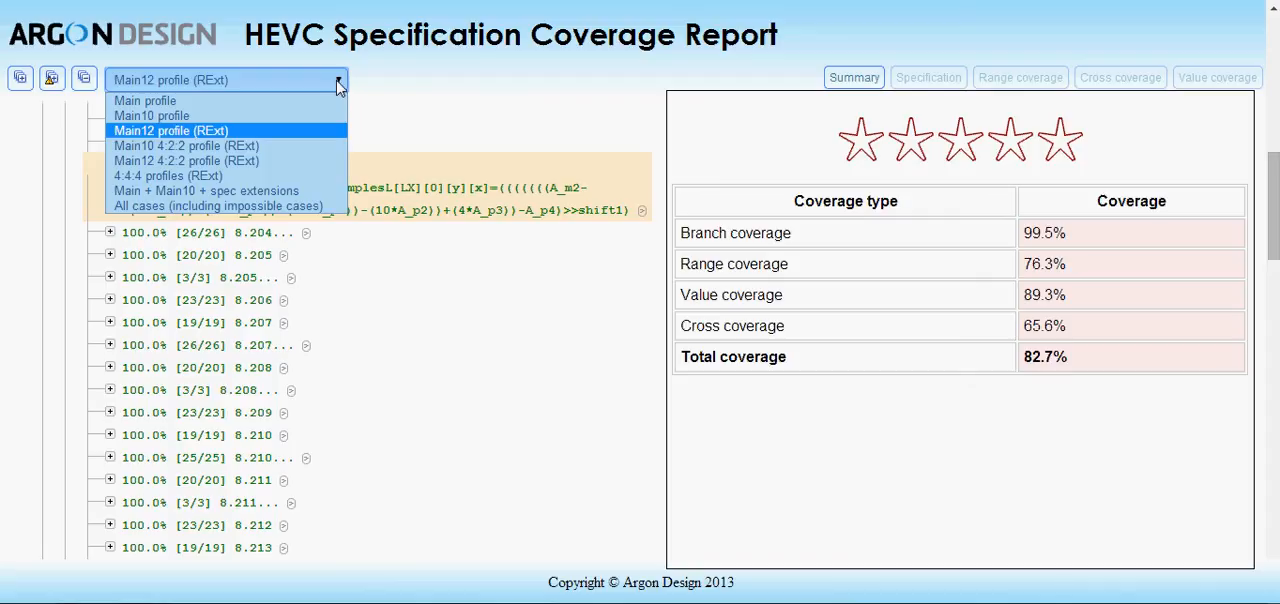
mouse_move(310, 136)
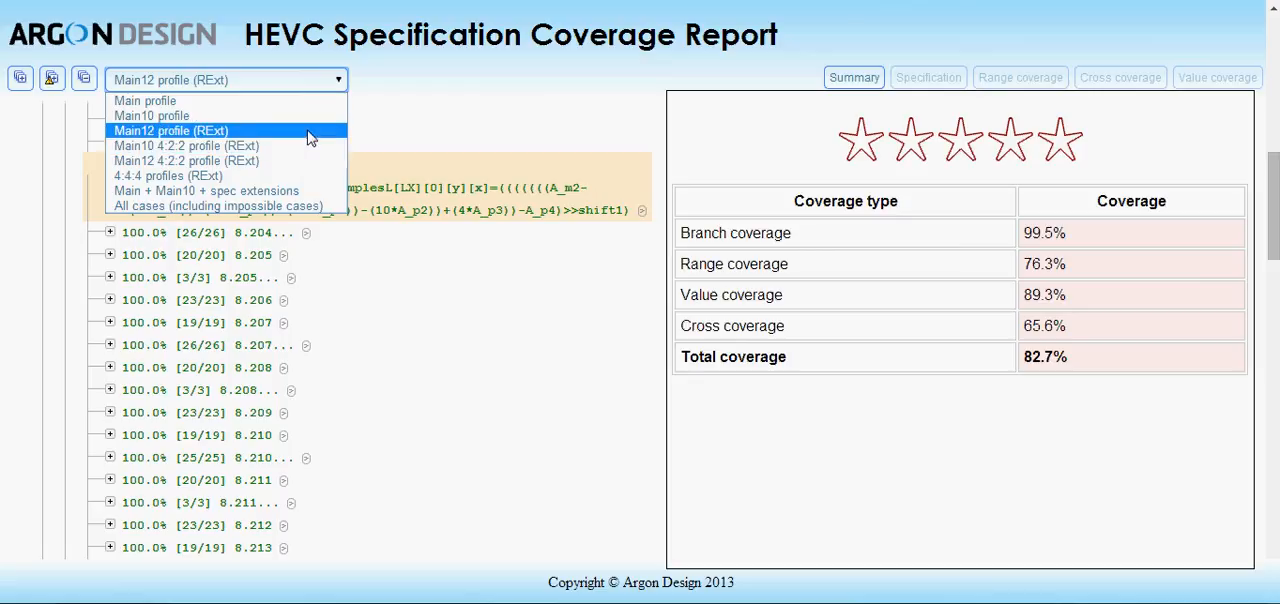
mouse_move(416, 94)
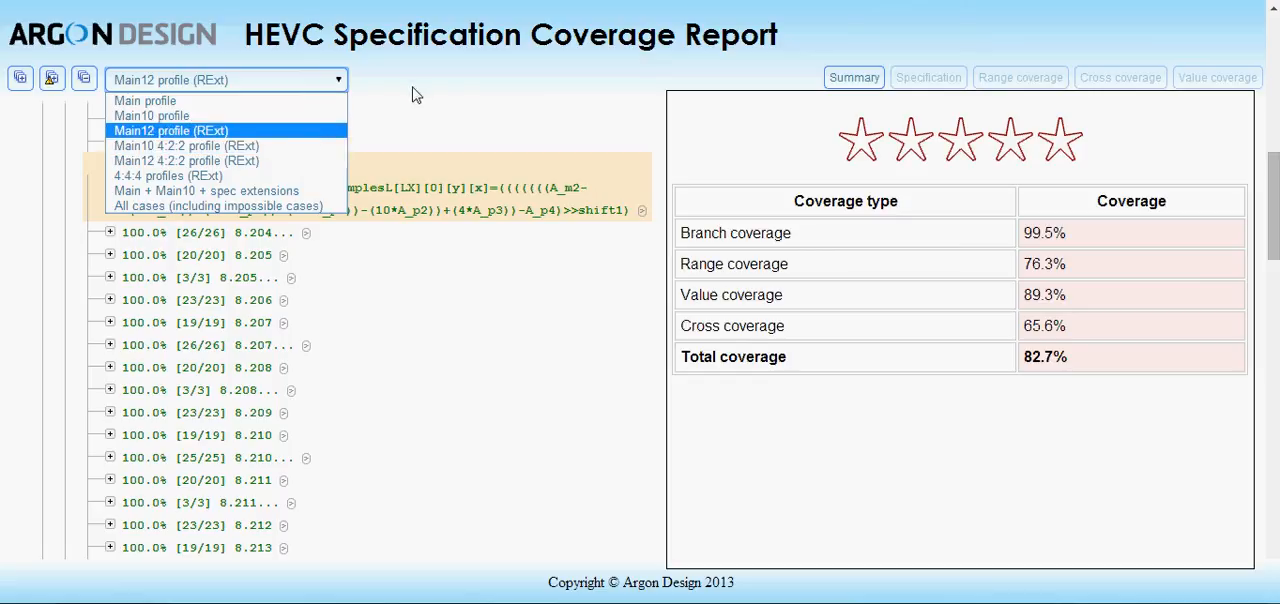
- Select the Main10 profile from the profile list
click(170, 130)
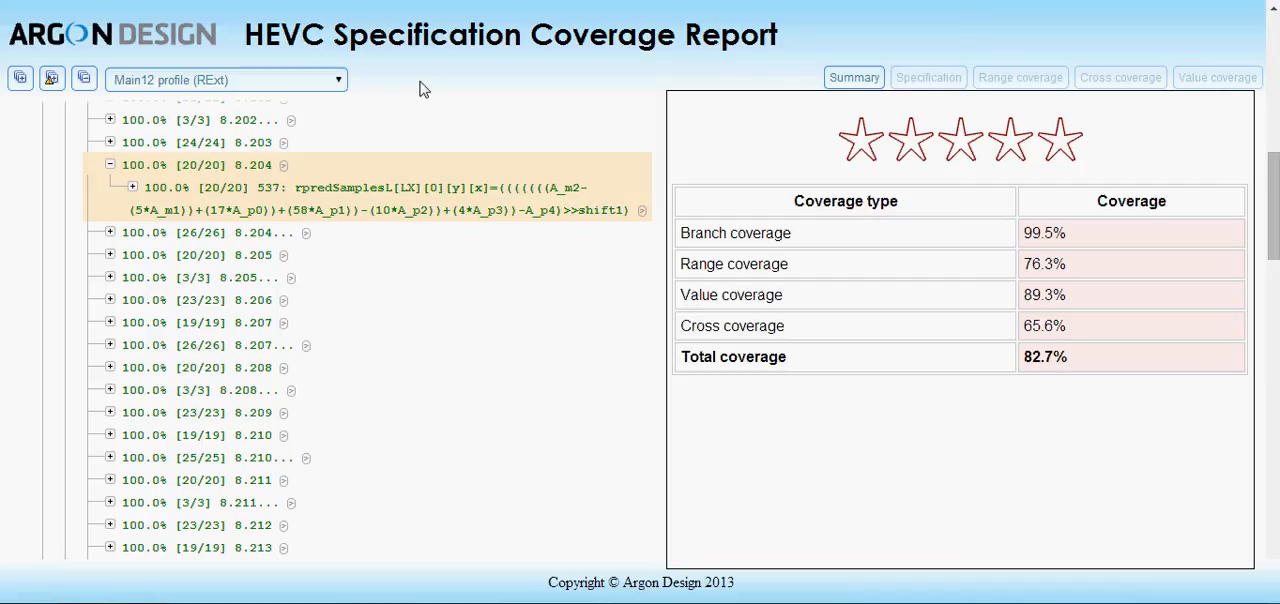
mouse_move(376, 30)
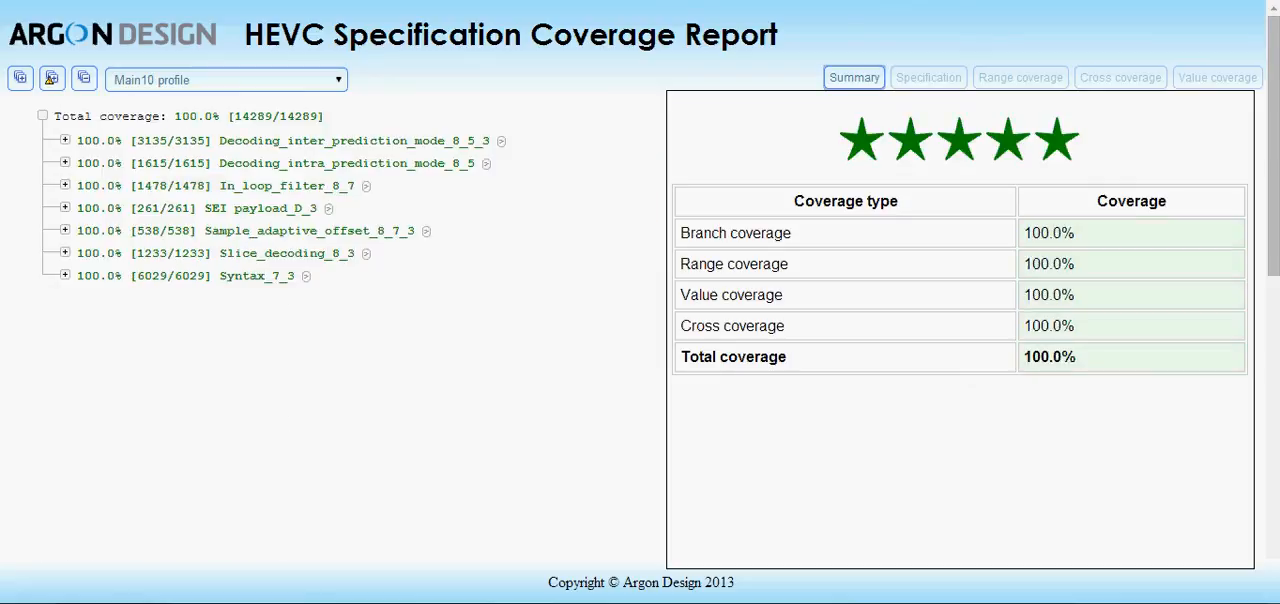
mouse_move(612, 148)
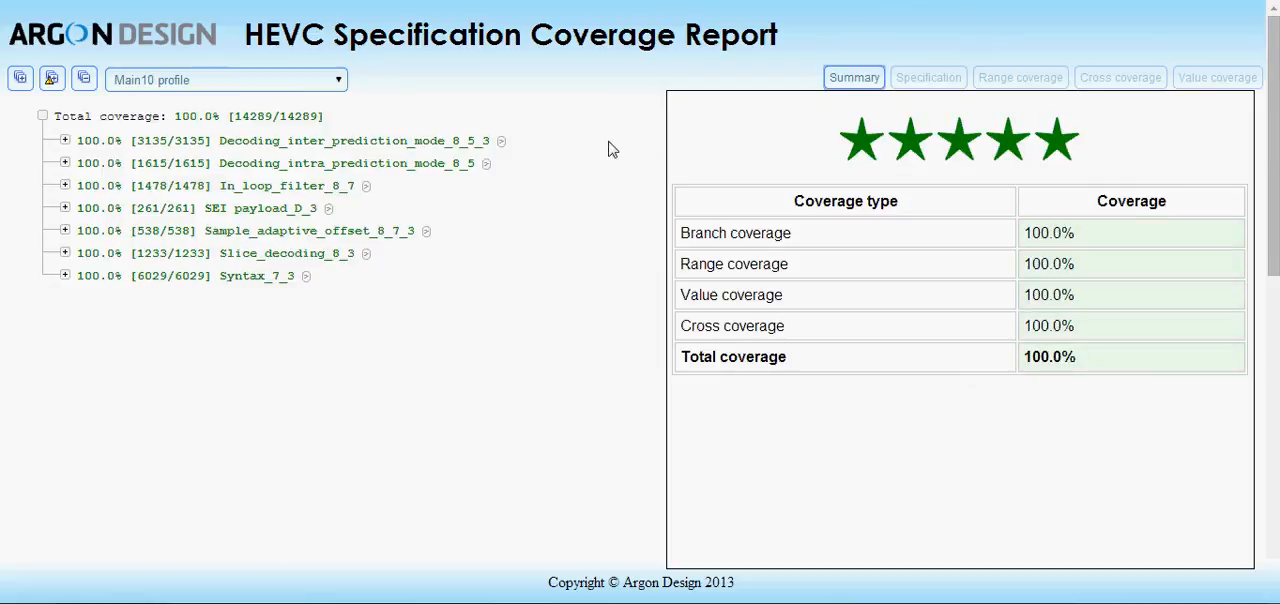